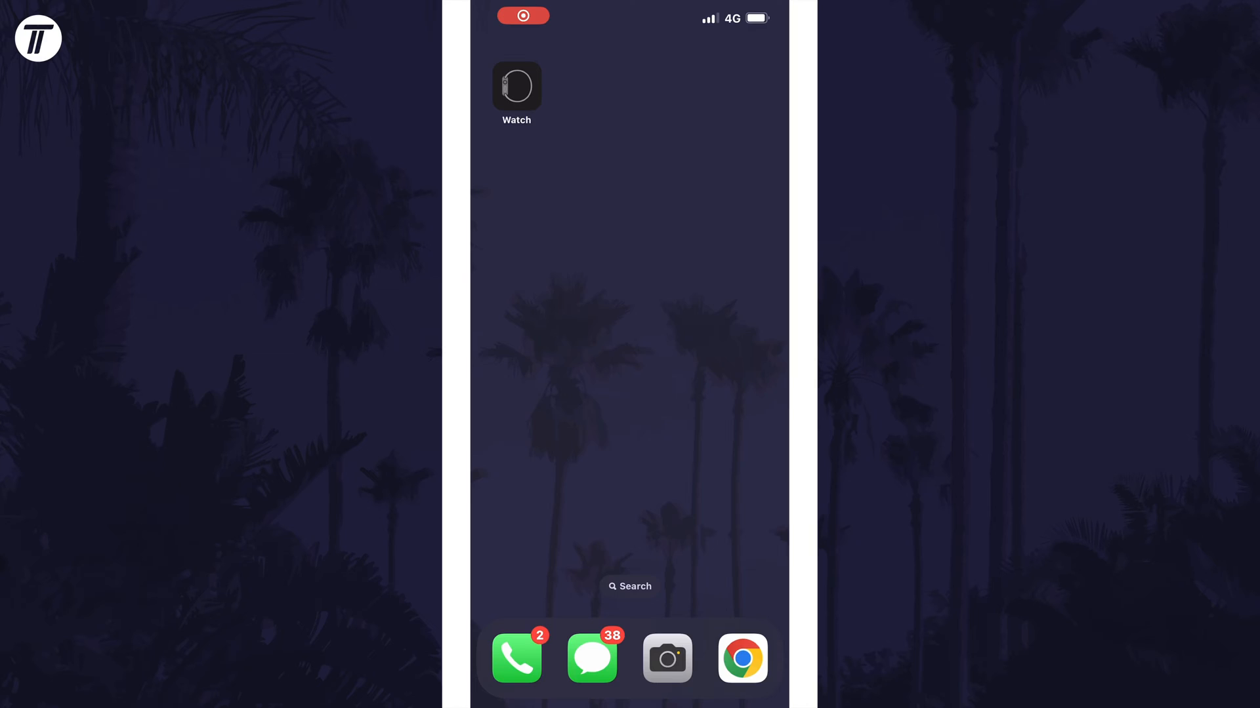
- Launch the Watch app from the Home Screen to the paired watch's settings
left_click(515, 85)
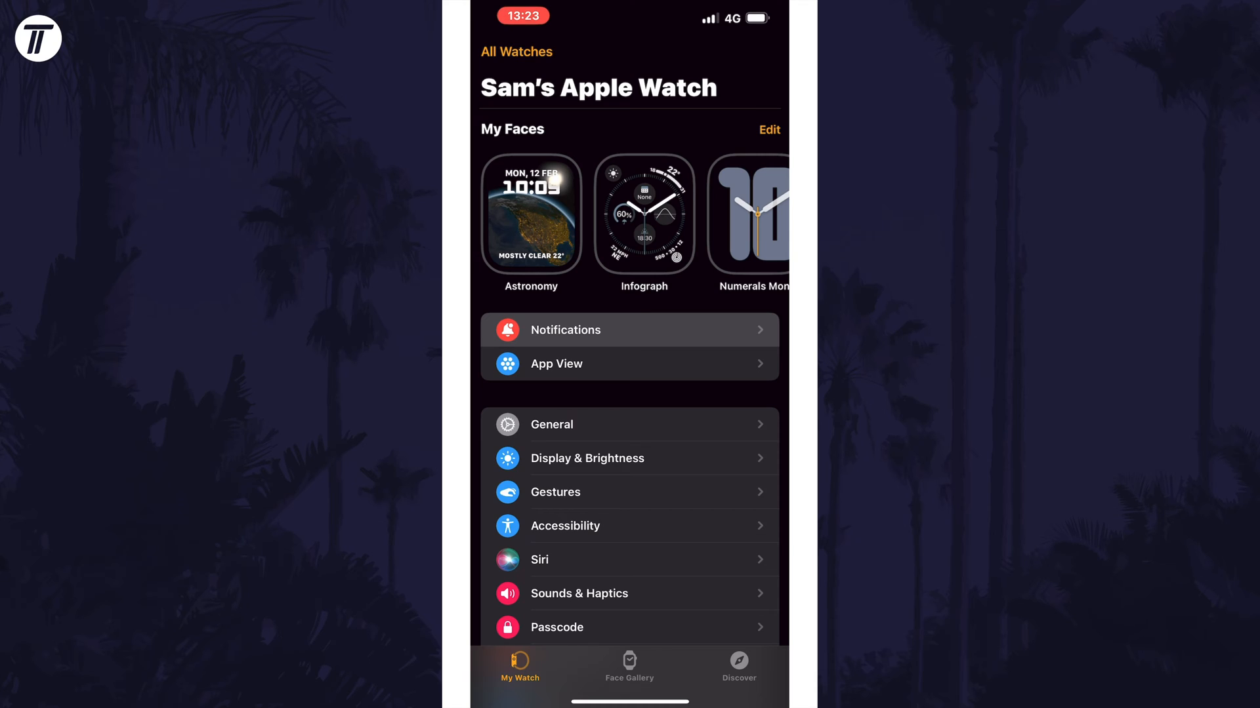
- Show the Notifications settings with the Mirror iPhone Alerts app list in view
left_click(629, 329)
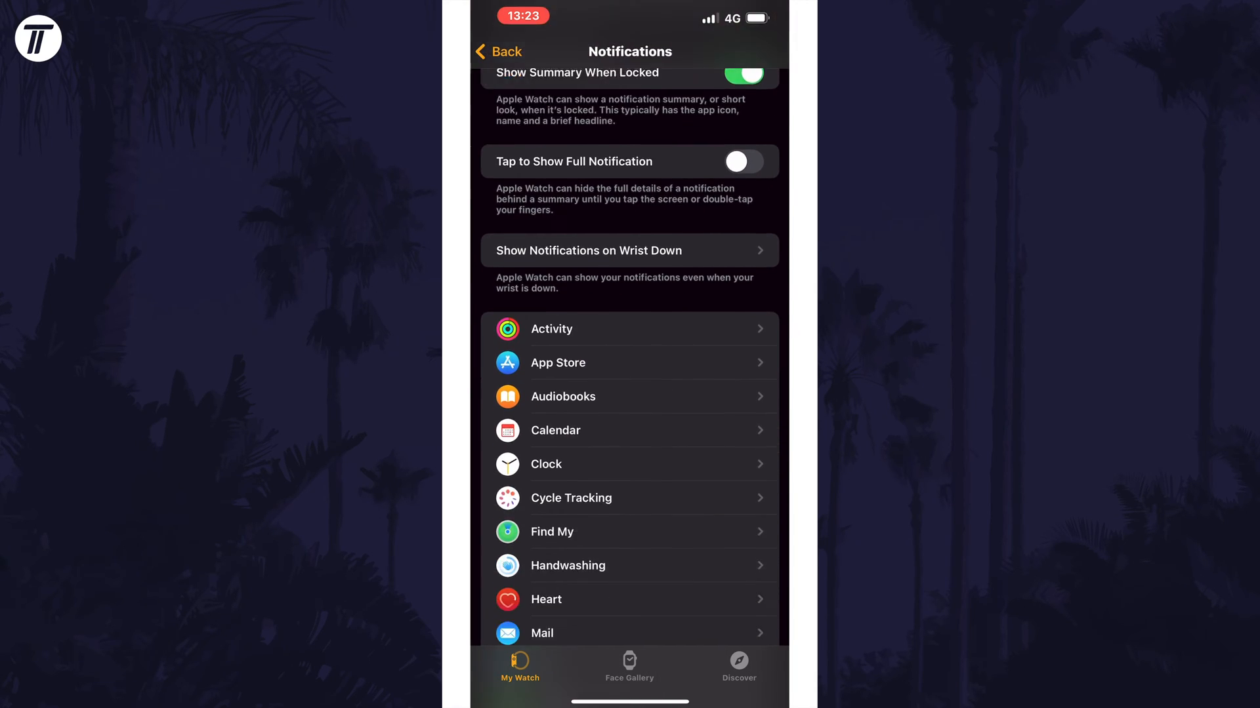
scroll("down", 3)
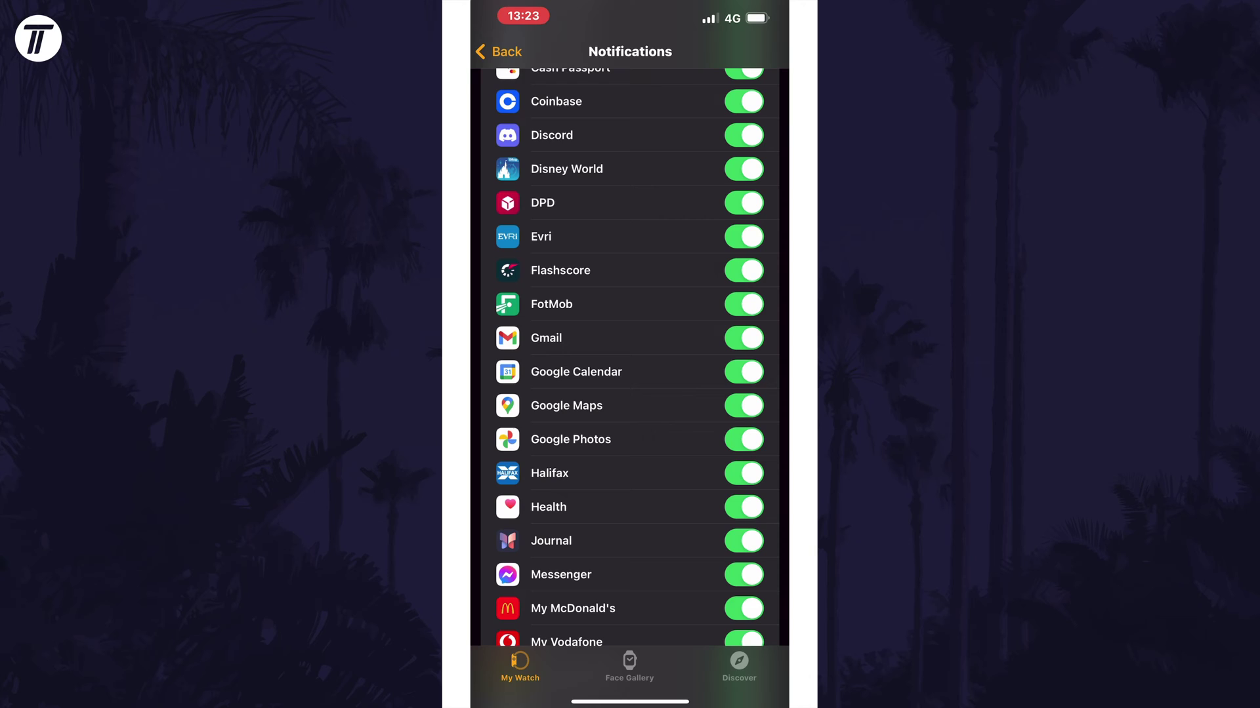
- Toggle mirroring for Google Maps and Flashscore, then switch Halifax's mirrored alerts off
left_click(742, 405)
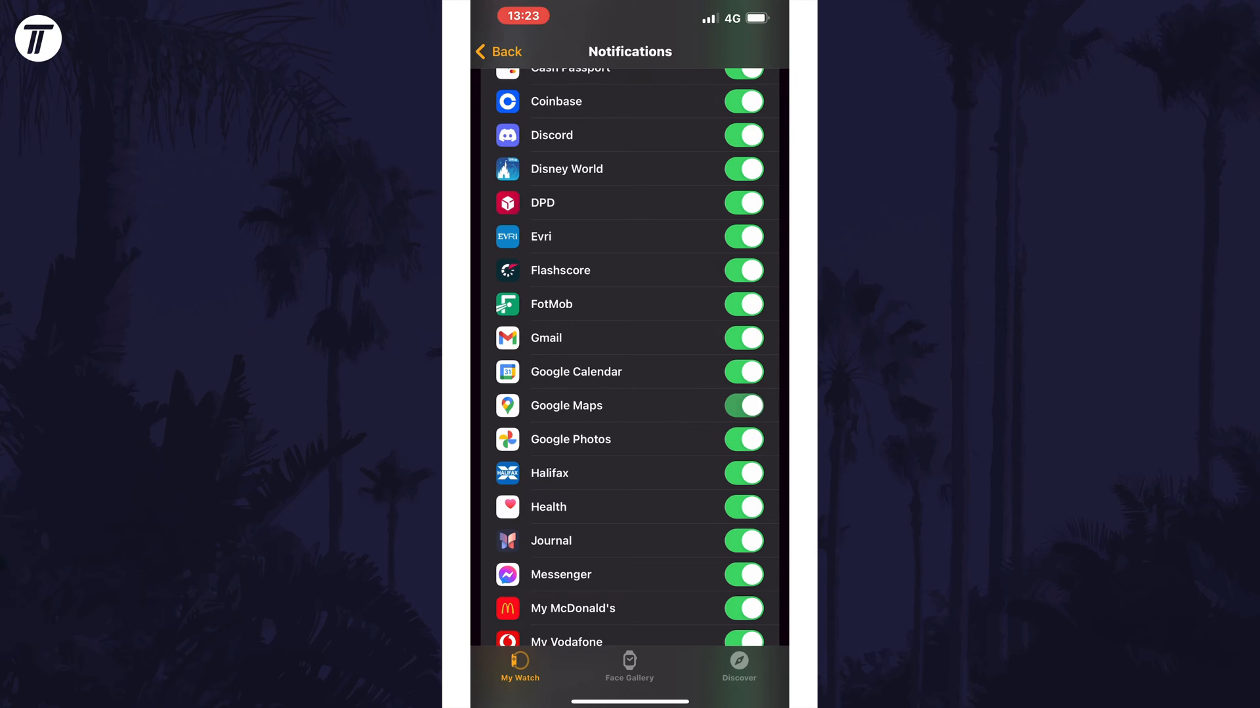
left_click(743, 303)
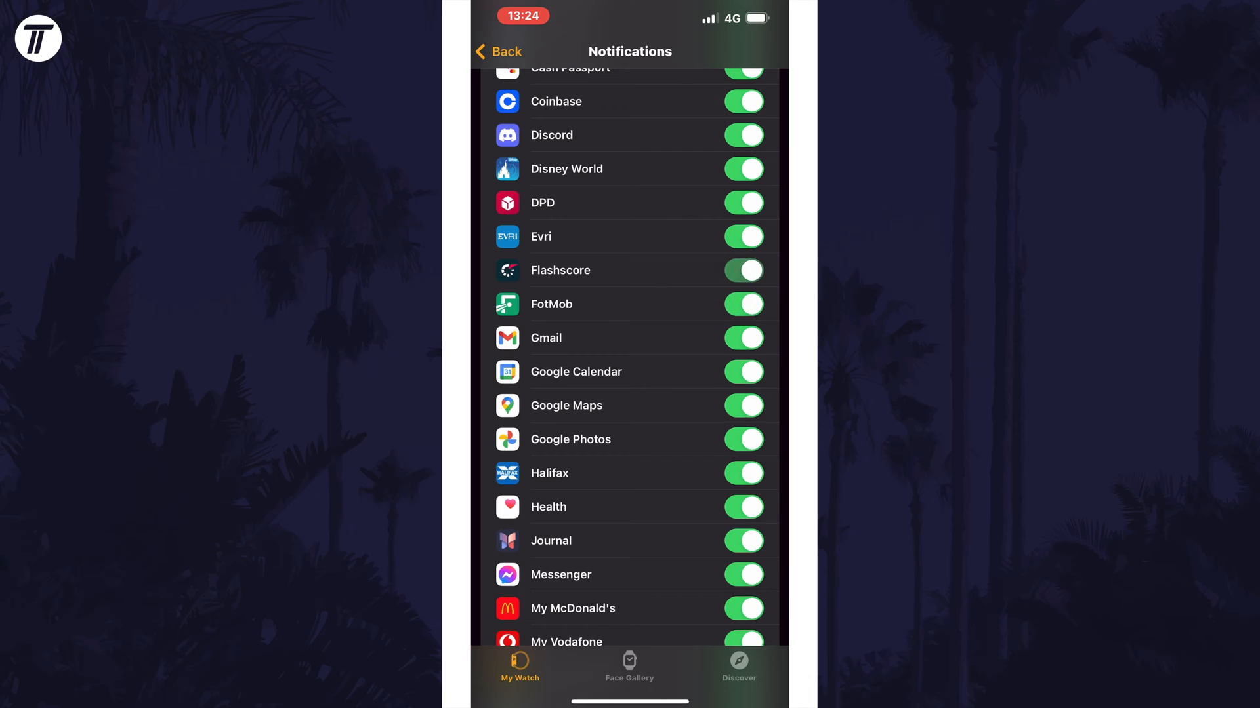
left_click(742, 474)
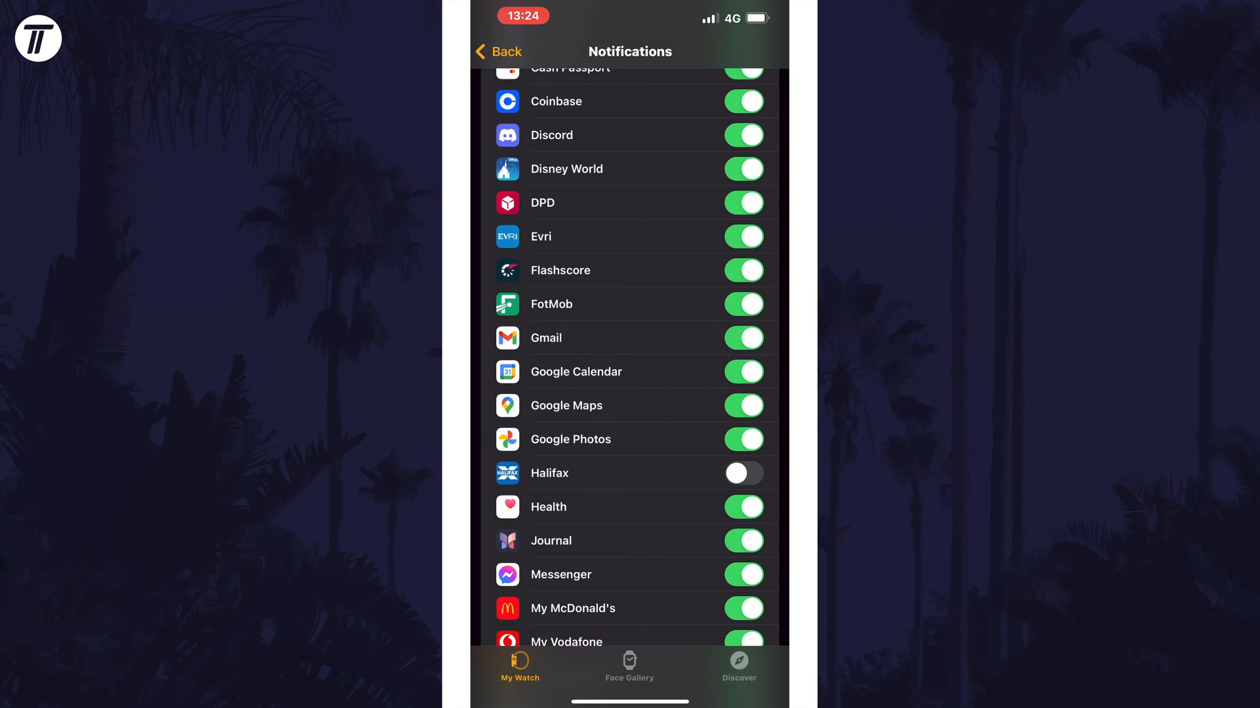
scroll("down", 3)
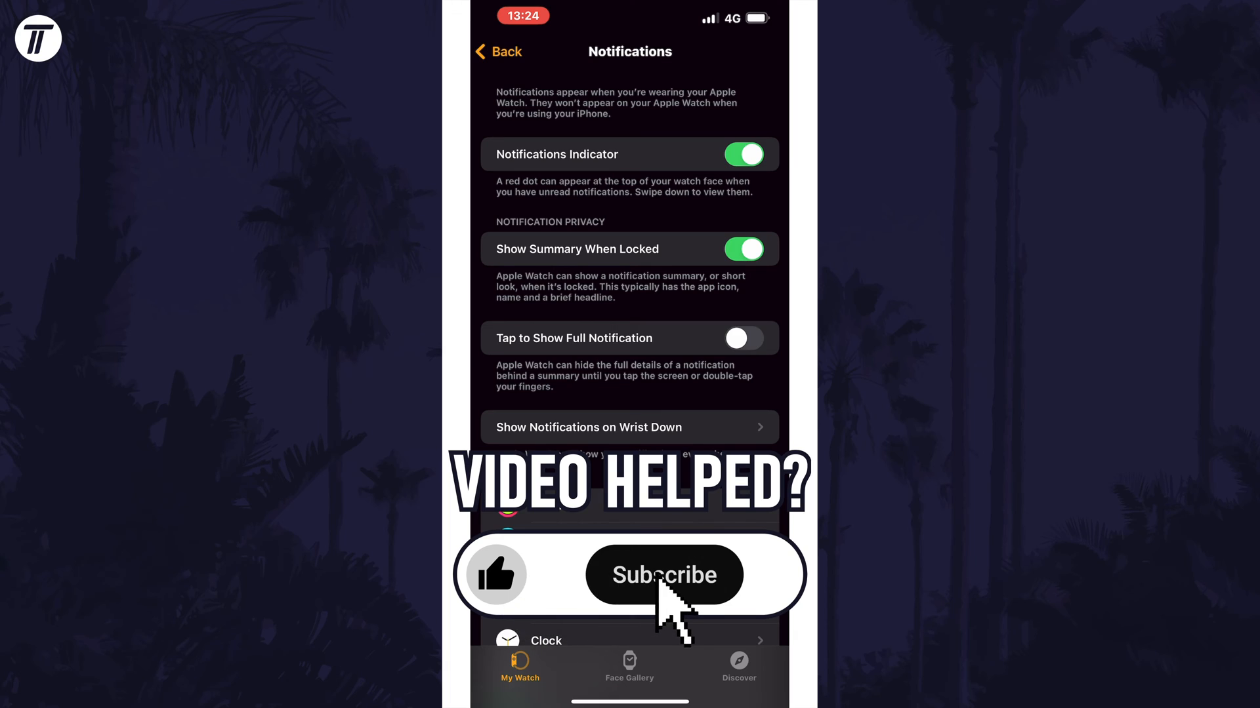
left_click(664, 574)
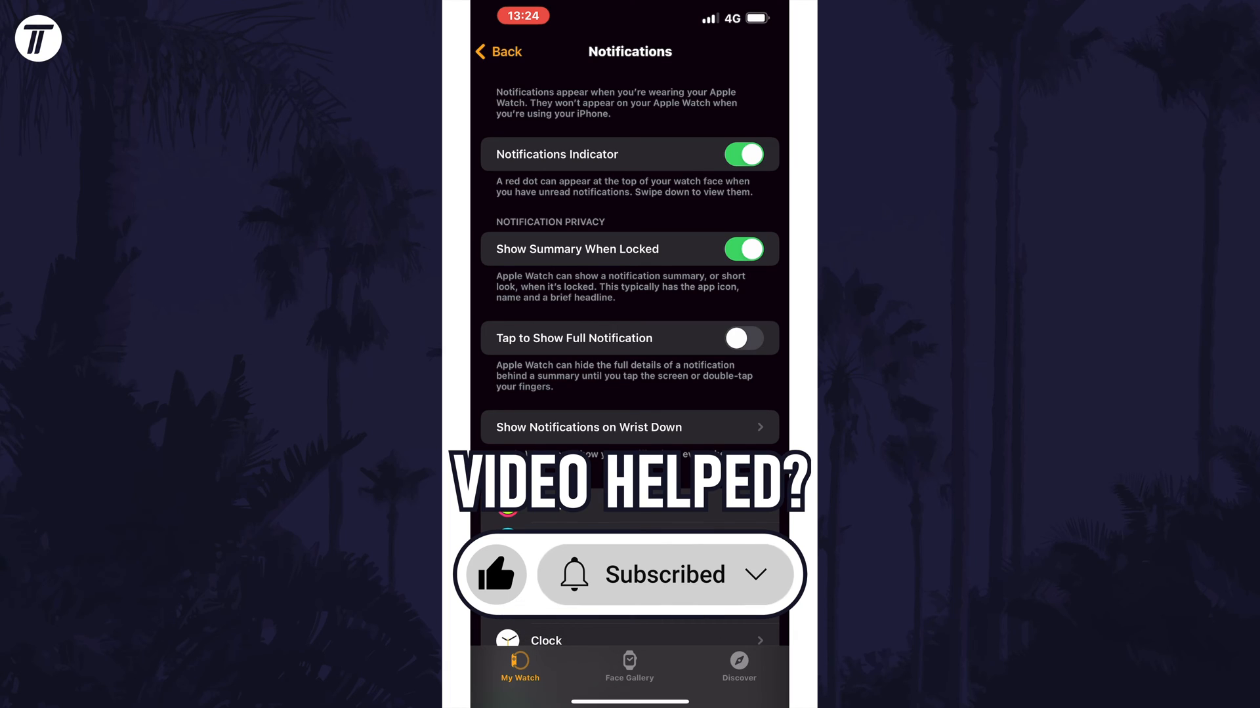